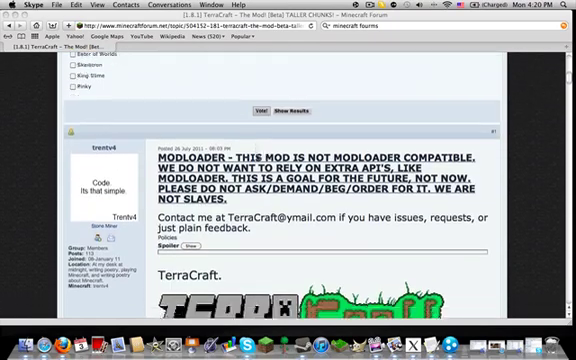
Step: Extract minecraft.jar from bin and open its 890-item folder beside the armor folder
scroll(down, 3)
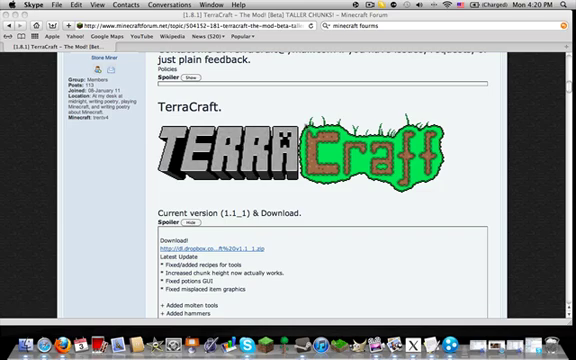
scroll(down, 3)
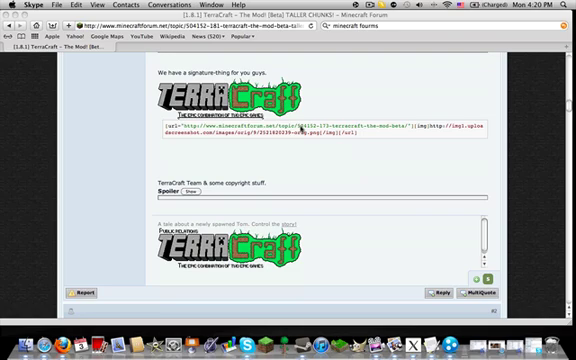
scroll(down, 3)
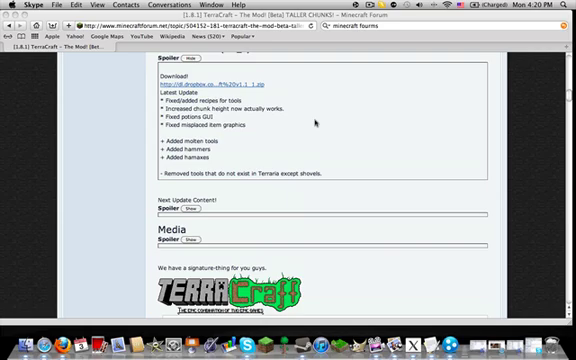
scroll(up, 3)
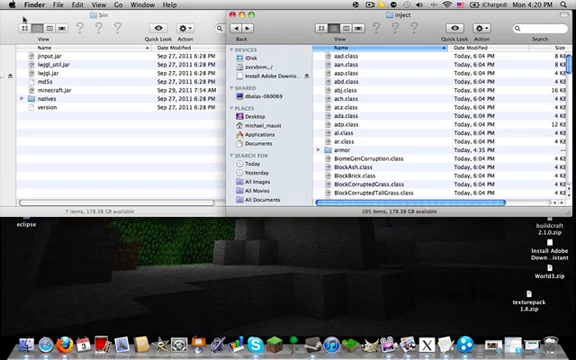
right_click(60, 113)
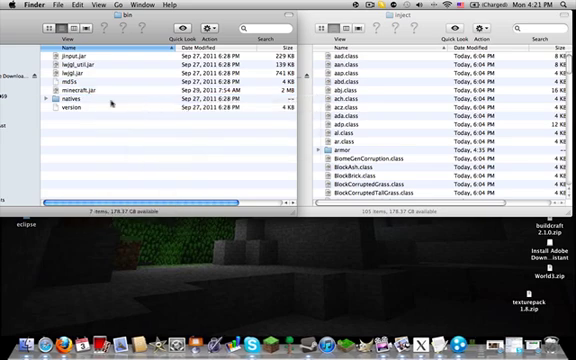
double_click(68, 86)
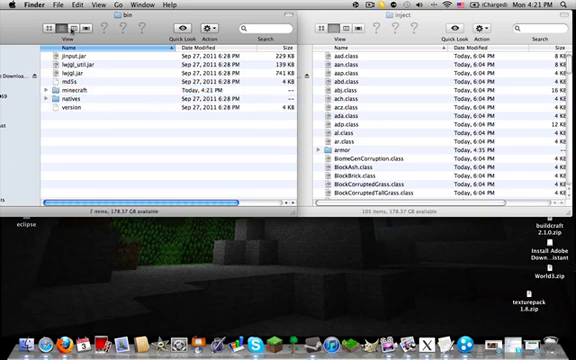
click(70, 96)
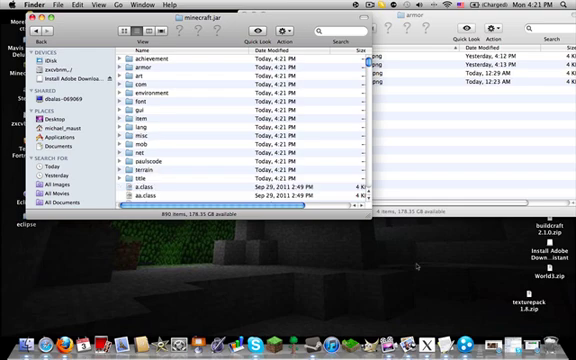
Step: Copy the mod's armor PNGs into minecraft.jar's armor folder
double_click(163, 60)
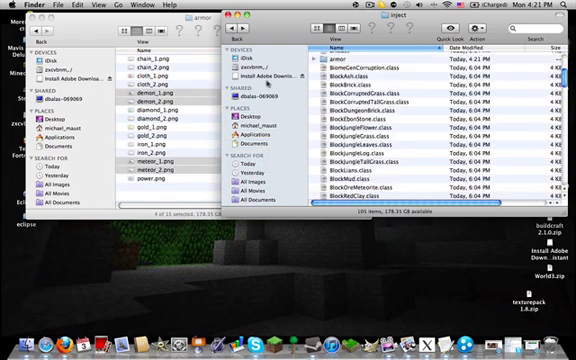
scroll(up, 3)
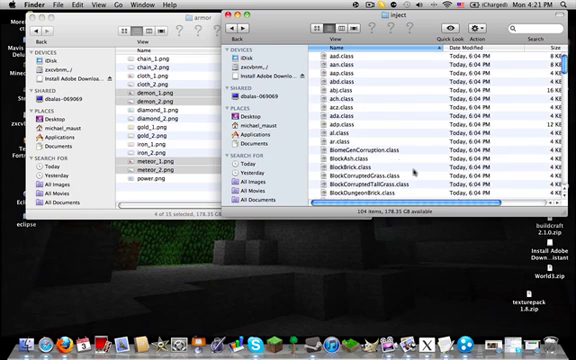
scroll(down, 3)
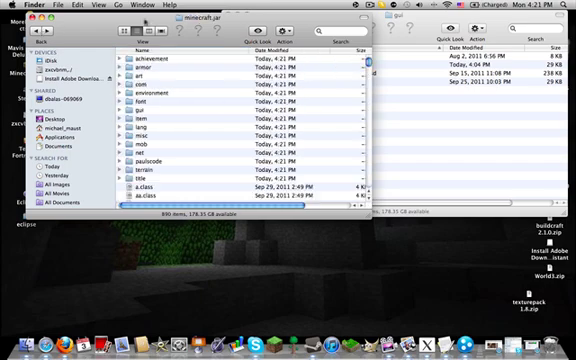
Step: Copy the mod's gui images into the gui folder, replacing inventory.png
double_click(148, 105)
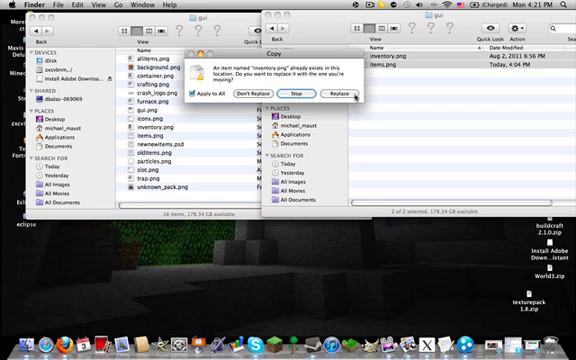
click(350, 93)
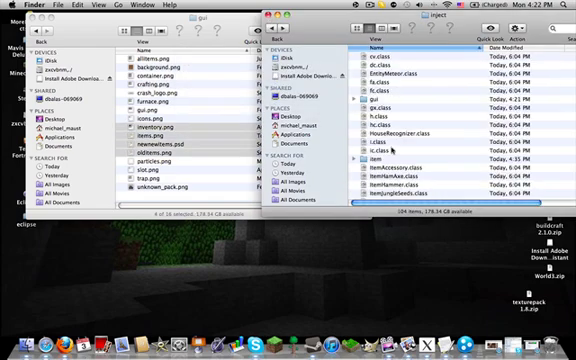
scroll(down, 3)
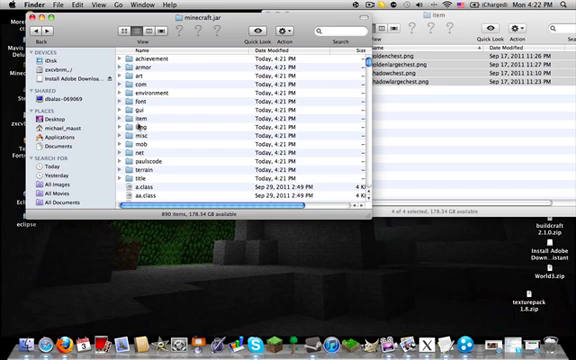
Step: Copy the four chest PNGs into item and en_US.lang into lang
double_click(139, 124)
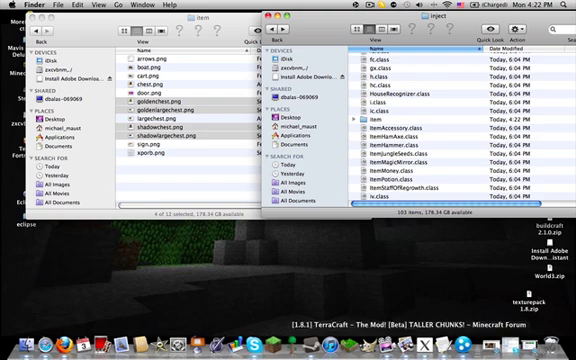
scroll(down, 3)
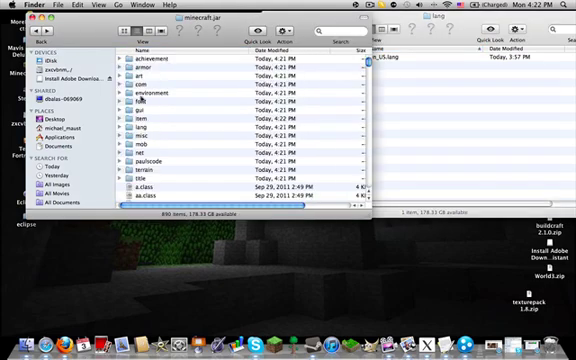
double_click(150, 120)
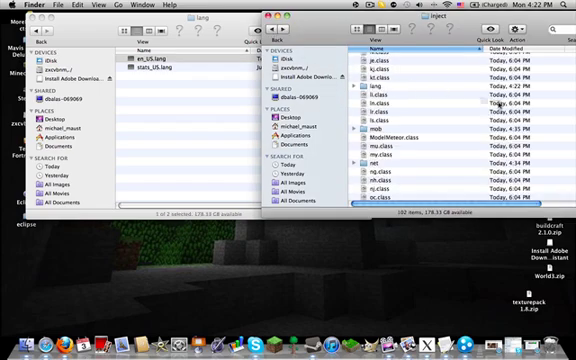
click(400, 121)
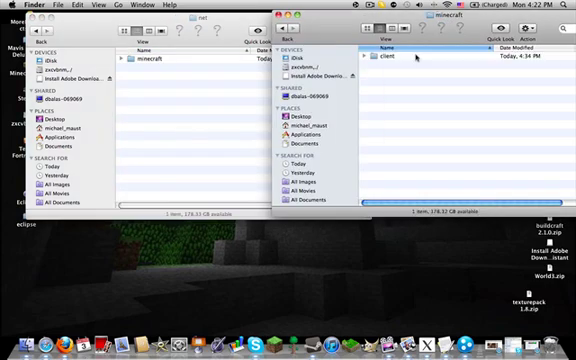
Step: Place the mod's Minecraft.class in net/minecraft/client beside MinecraftApplet.class
double_click(381, 54)
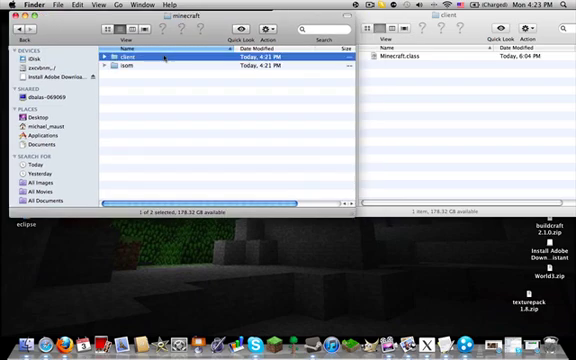
double_click(130, 57)
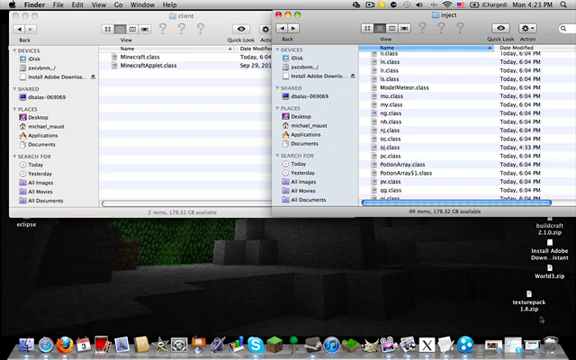
scroll(down, 3)
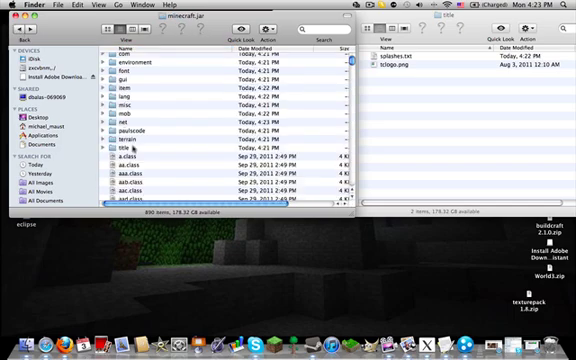
Step: Add tclogo.png to the title folder and replace splashes.txt with the mod's version
double_click(115, 149)
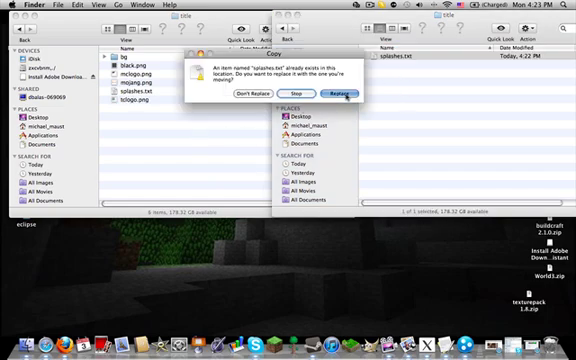
click(346, 90)
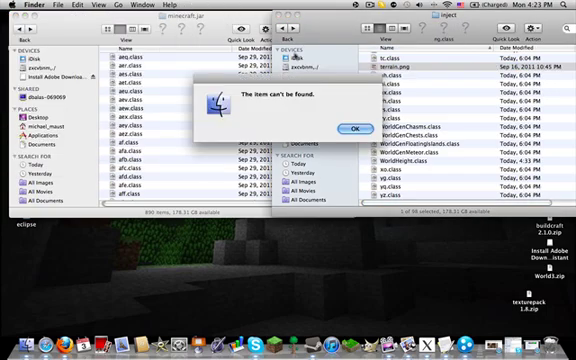
Step: Dismiss the missing-item message and move the 59 inject class files into minecraft.jar, replacing all
click(357, 128)
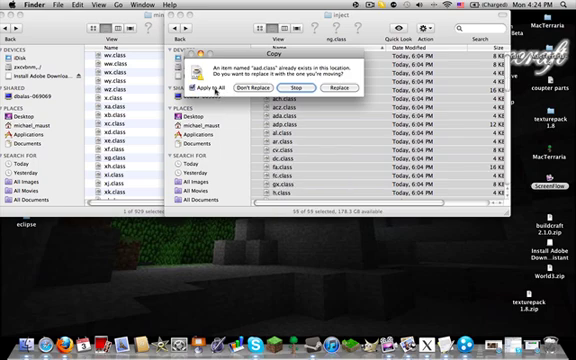
click(349, 88)
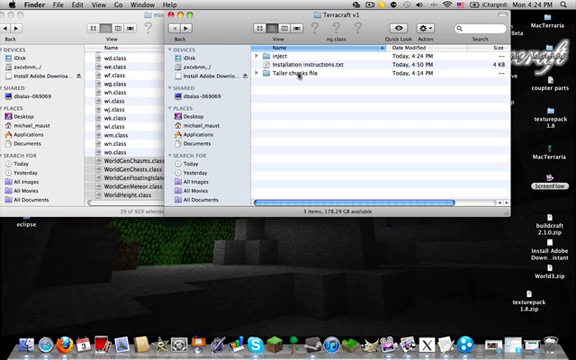
Step: Open the Taller chunks file folder and its README.txt
double_click(308, 75)
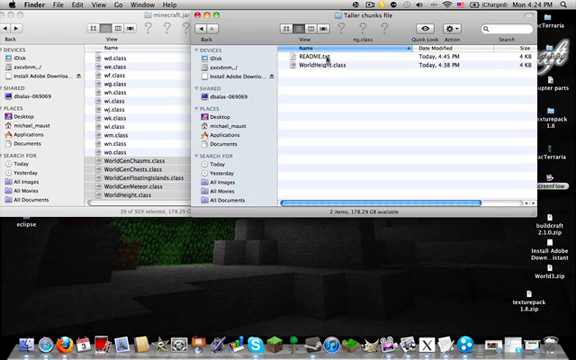
double_click(320, 51)
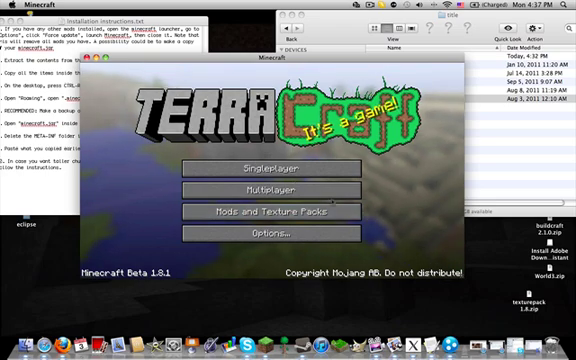
mouse_move(282, 166)
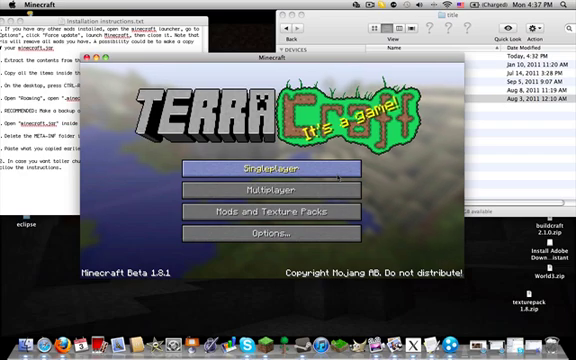
Step: Create a singleplayer world named Terracraft in Creative game mode
click(288, 165)
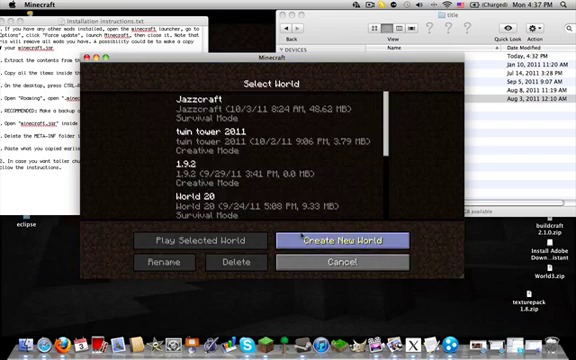
click(341, 240)
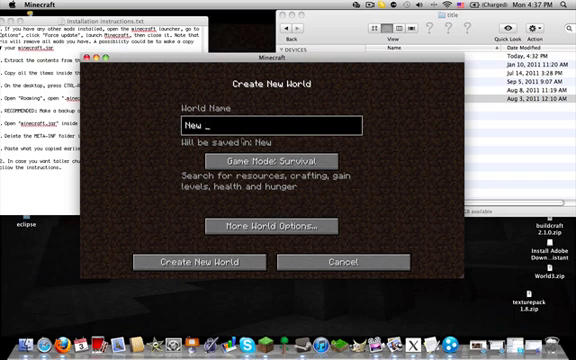
text(Terracr)
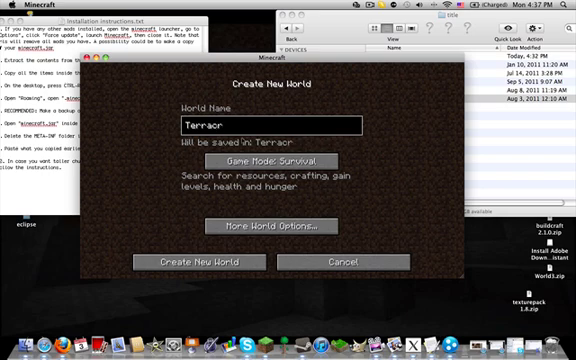
click(269, 160)
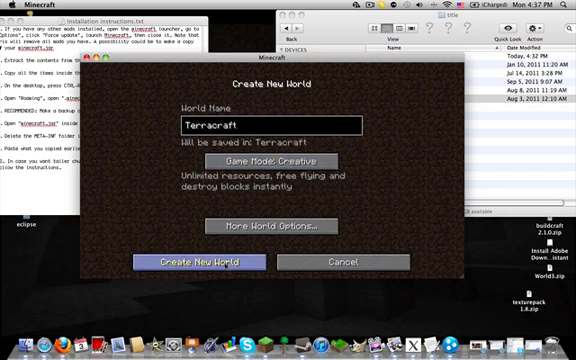
click(203, 263)
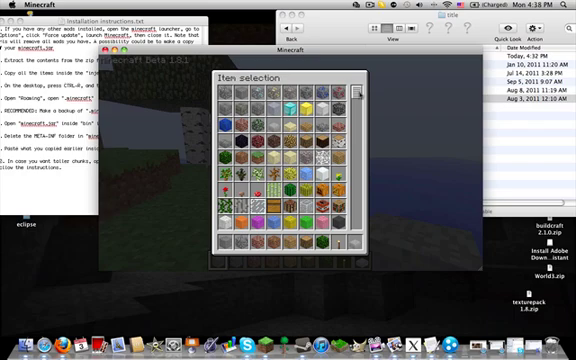
Step: Scroll down through the creative Item selection list
scroll(down, 3)
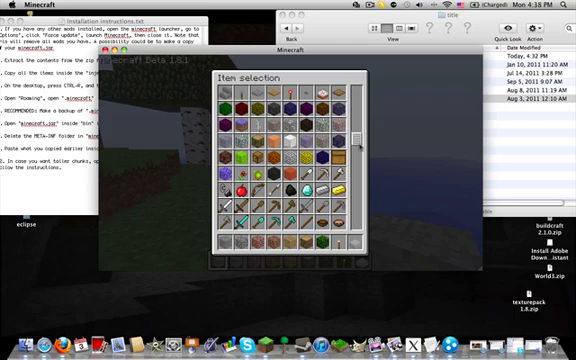
scroll(down, 3)
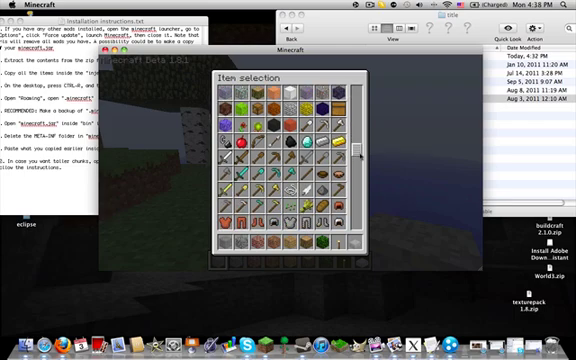
scroll(down, 3)
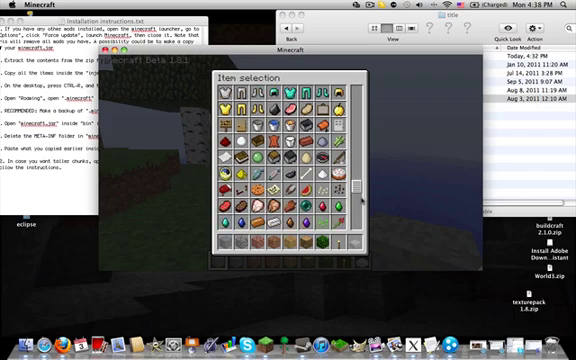
scroll(down, 3)
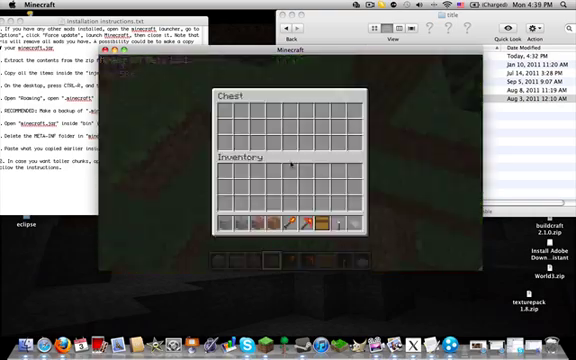
Step: Leave the chest and scroll the creative item list toward the Magic Mirror
key(Escape)
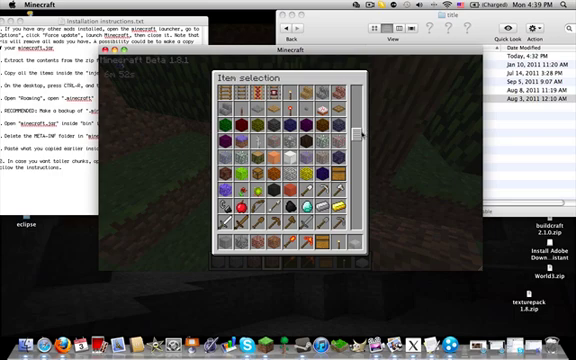
scroll(down, 3)
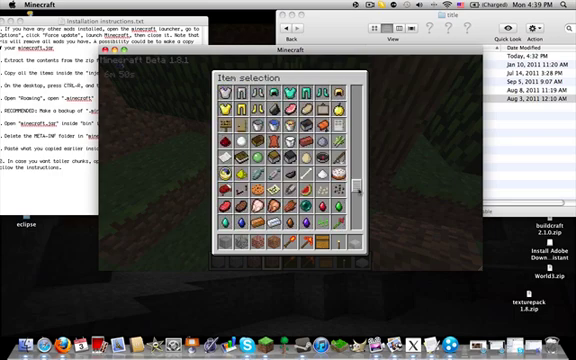
scroll(down, 3)
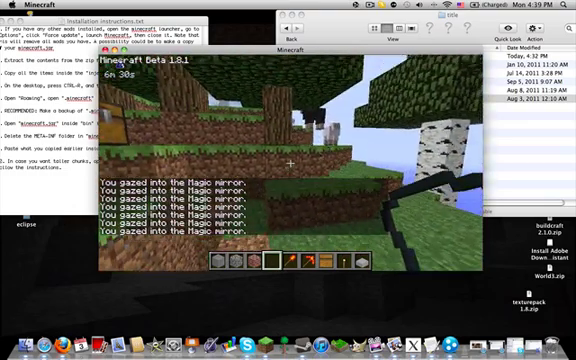
Step: Open the creative item list and scroll through TerraCraft items like Copper Hammer
key(e)
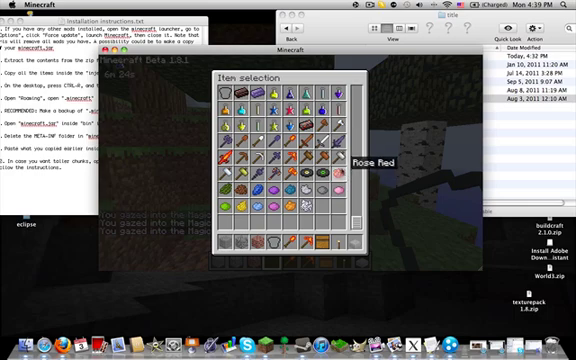
mouse_move(322, 146)
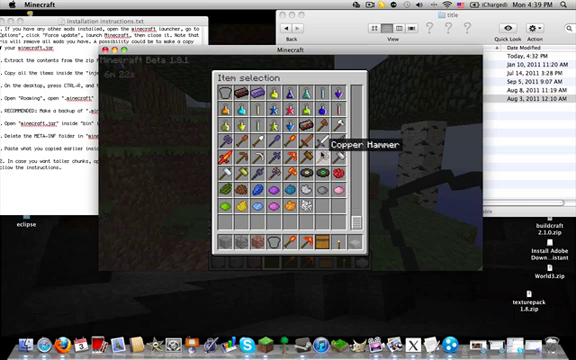
scroll(down, 3)
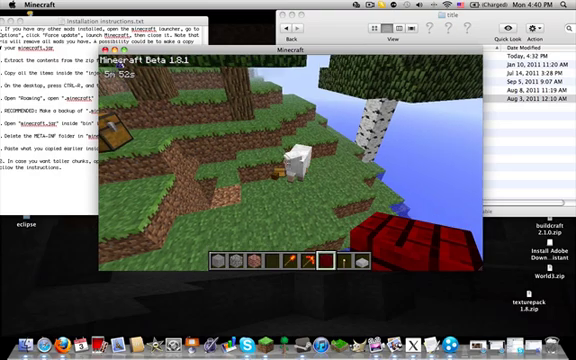
mouse_move(300, 160)
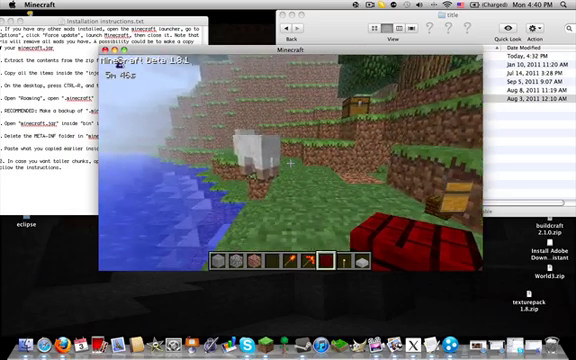
mouse_move(288, 160)
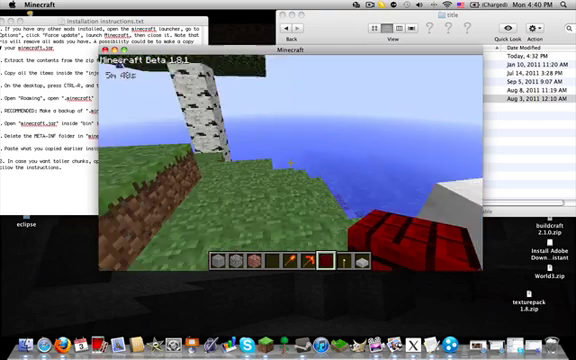
Step: Pause Minecraft on the Game menu while the Terracraft world saves
key(Escape)
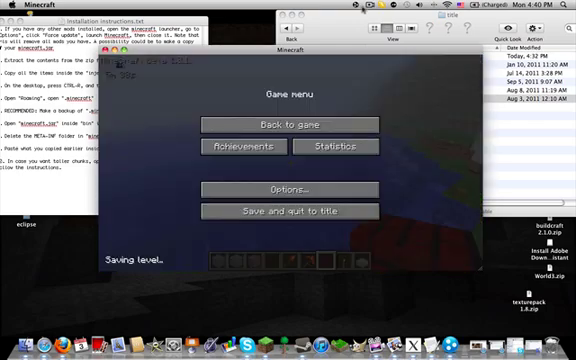